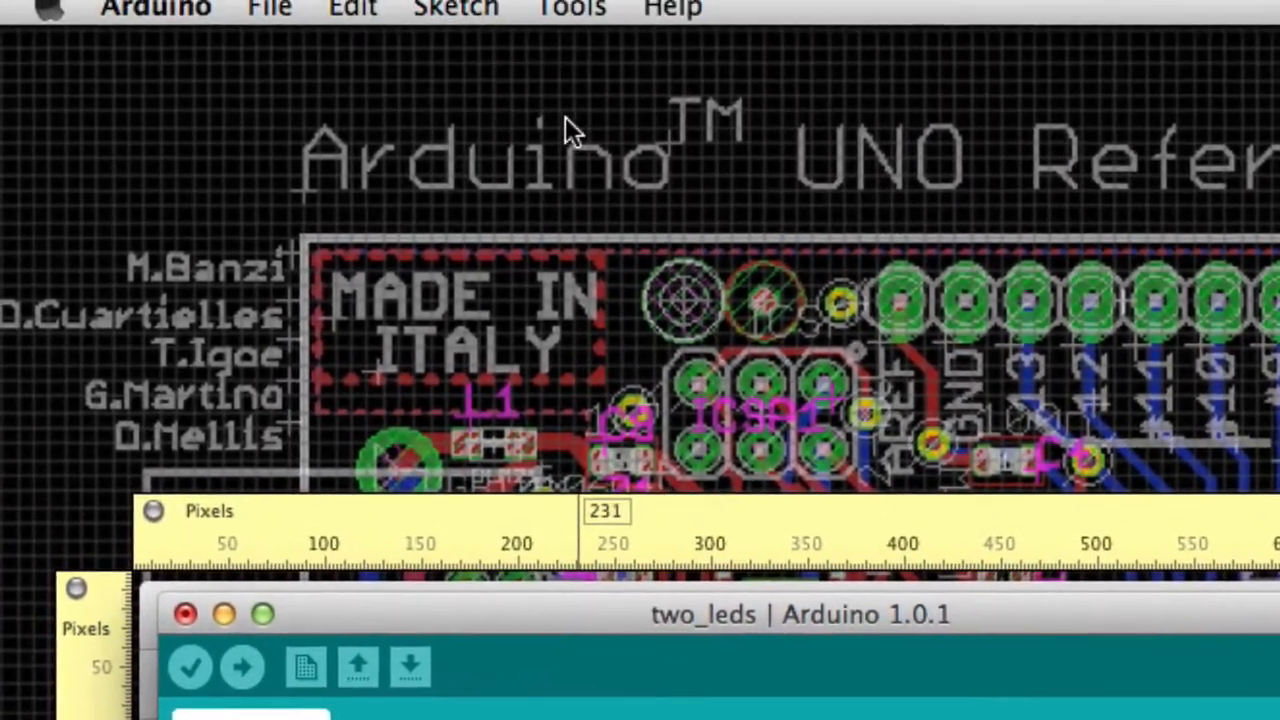
Step: Open the Arduino Language Reference from the Help menu
left_click(673, 10)
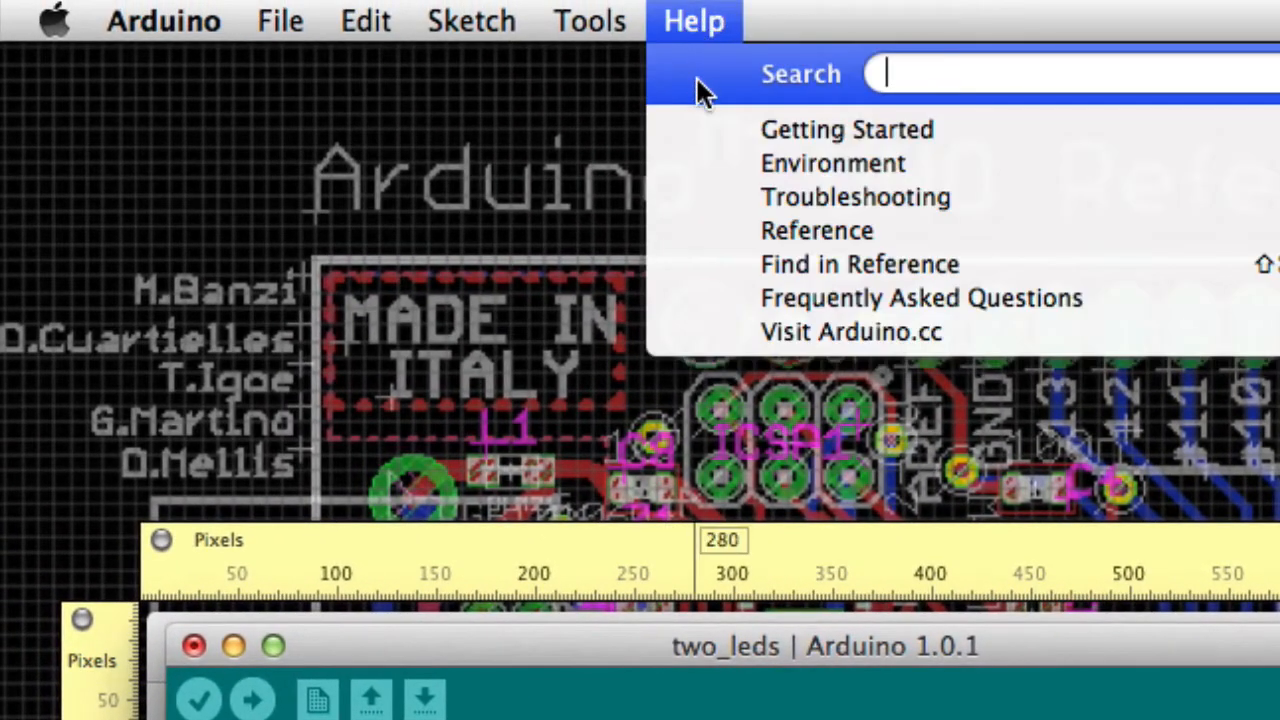
mouse_move(817, 230)
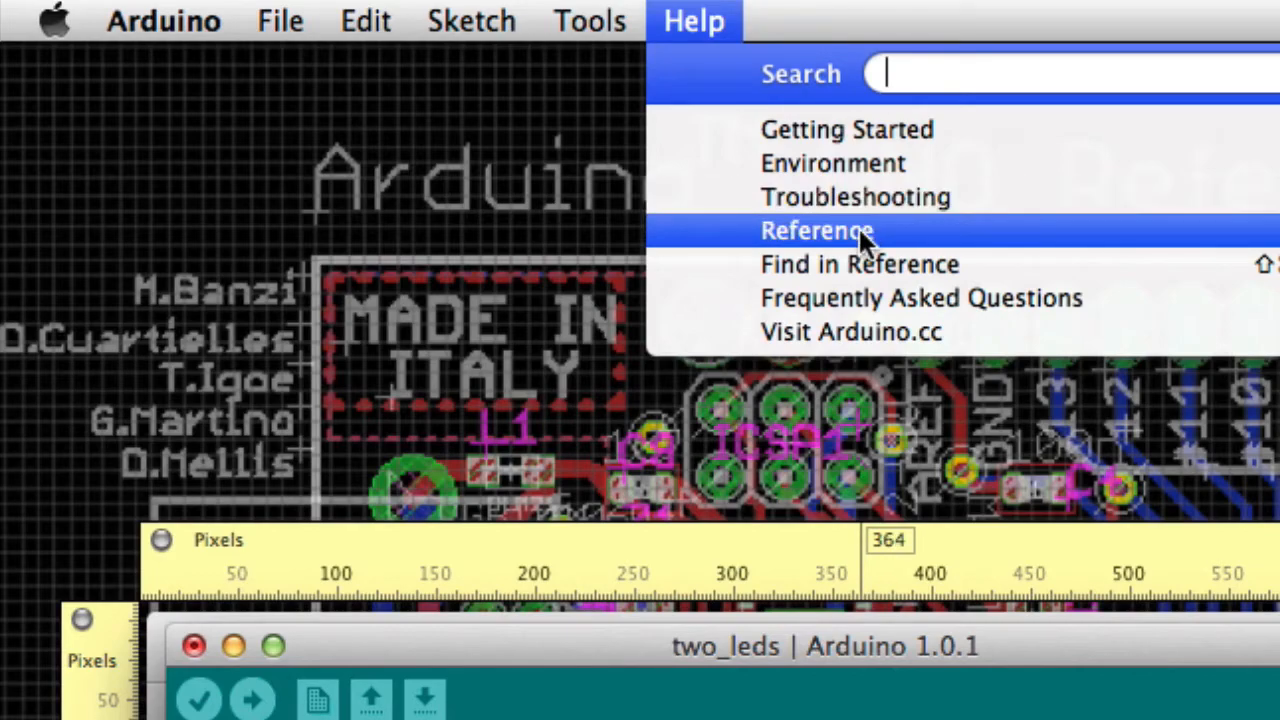
left_click(816, 230)
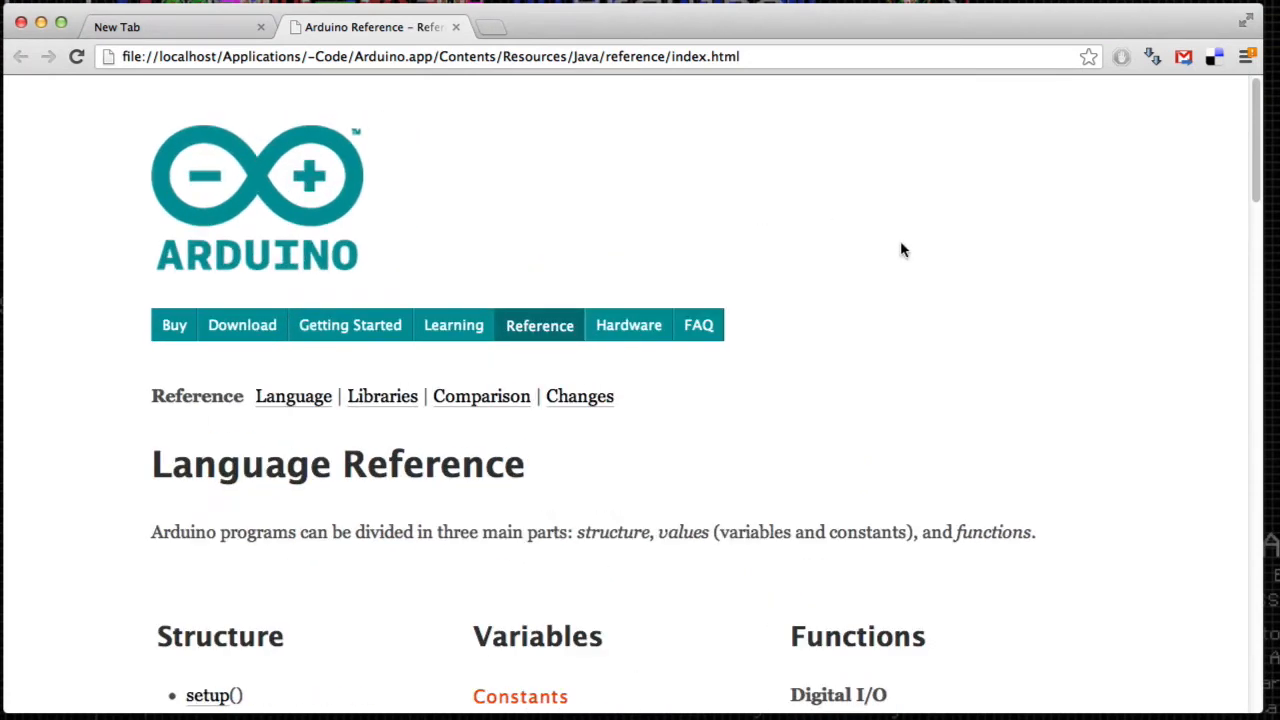
Step: Highlight the Functions heading and draw arrows at pinMode() and digitalWrite()
scroll("down", 3)
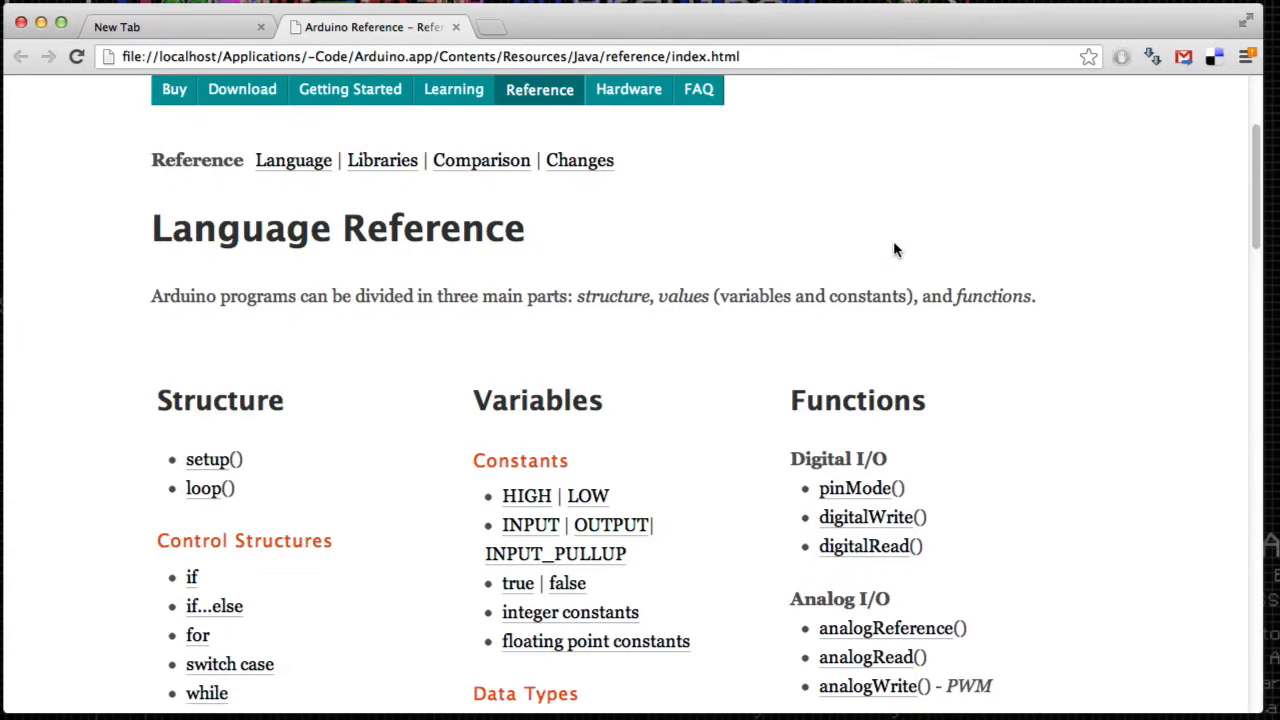
scroll("down", 3)
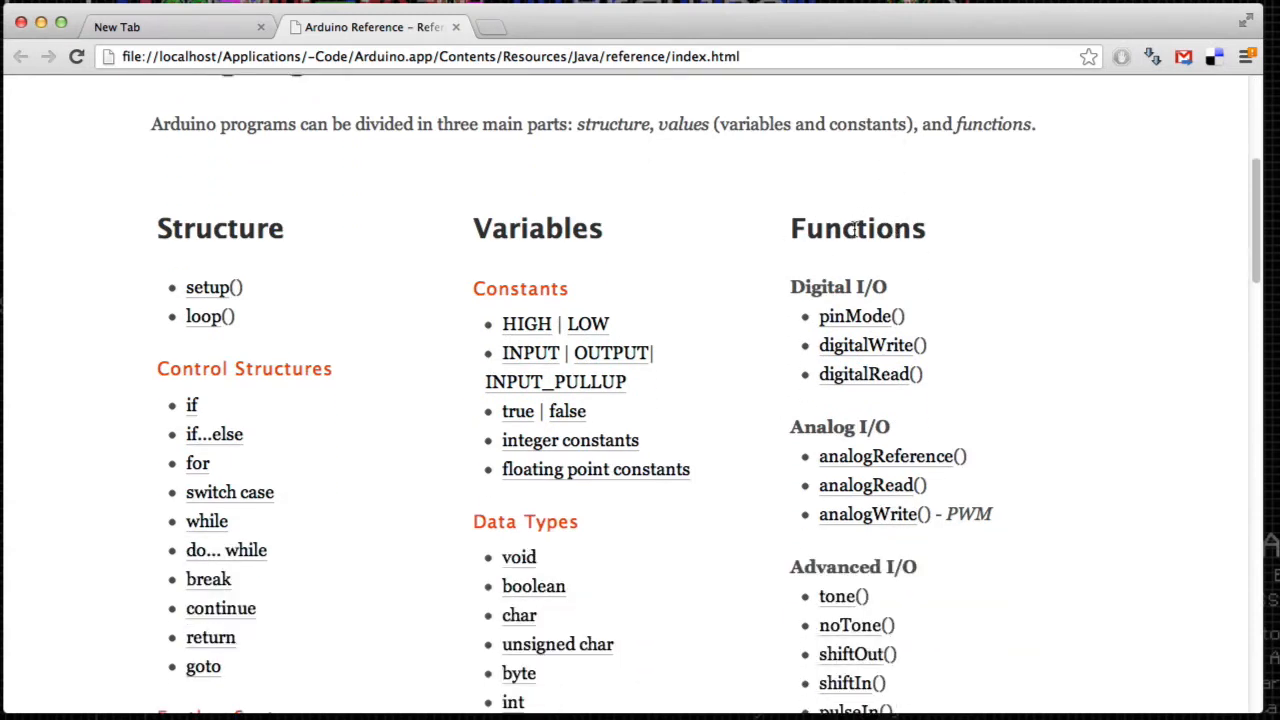
double_click(857, 228)
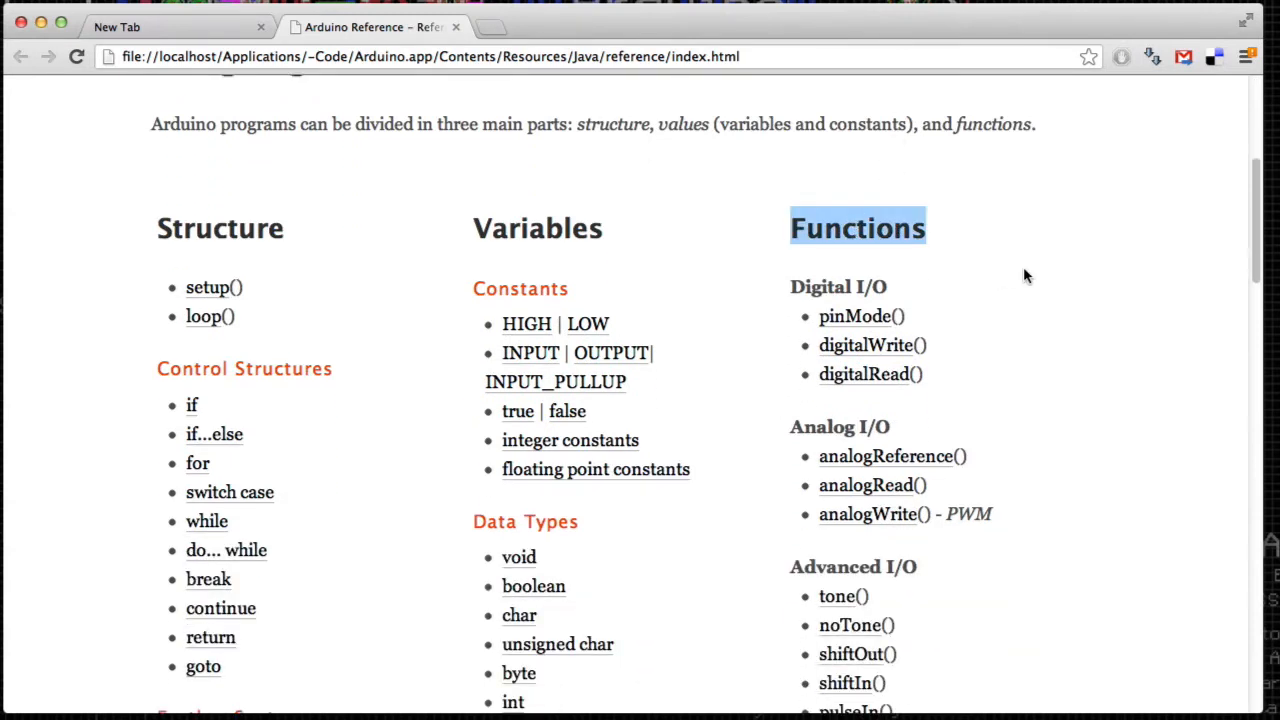
scroll("down", 3)
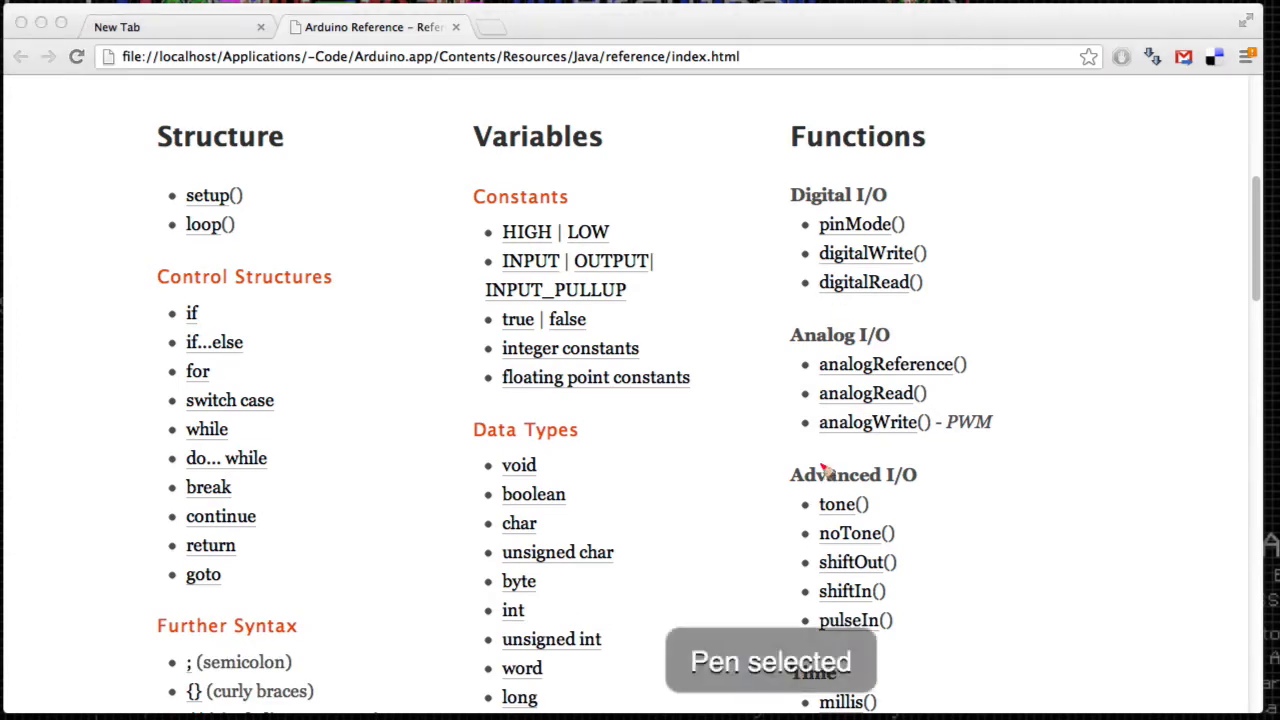
left_click_drag(940, 210, 1050, 155)
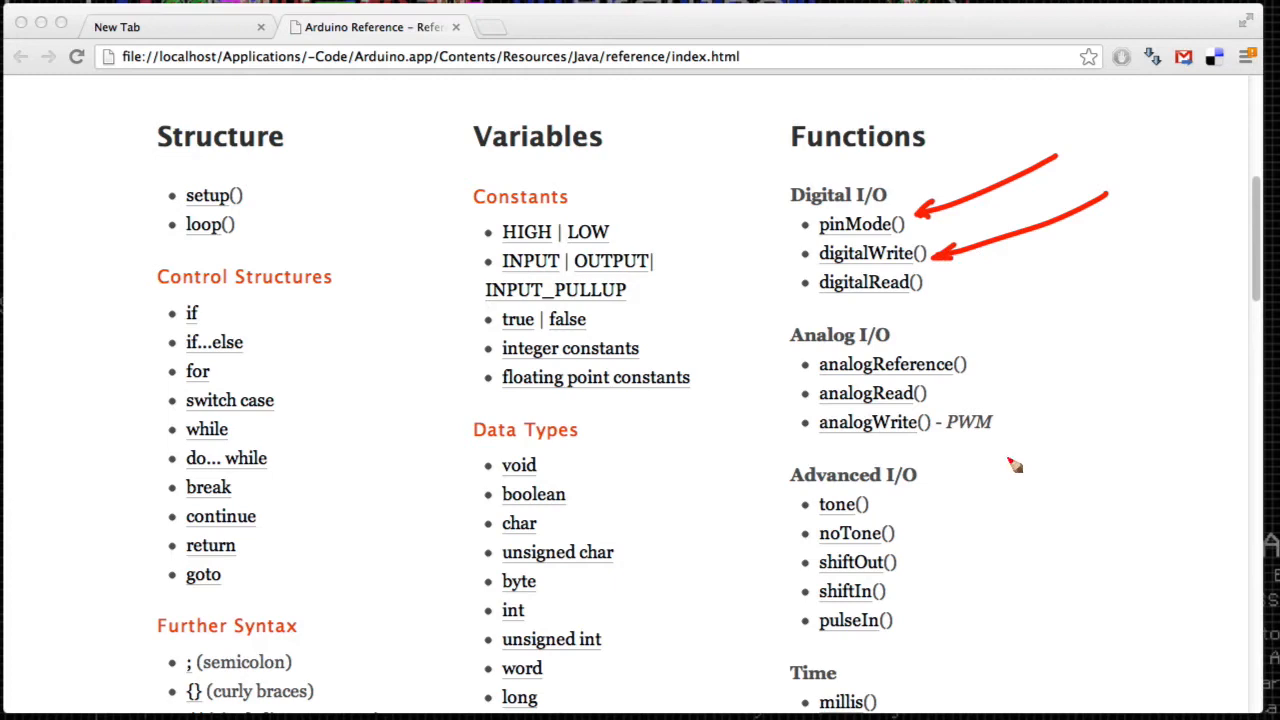
mouse_move(838, 675)
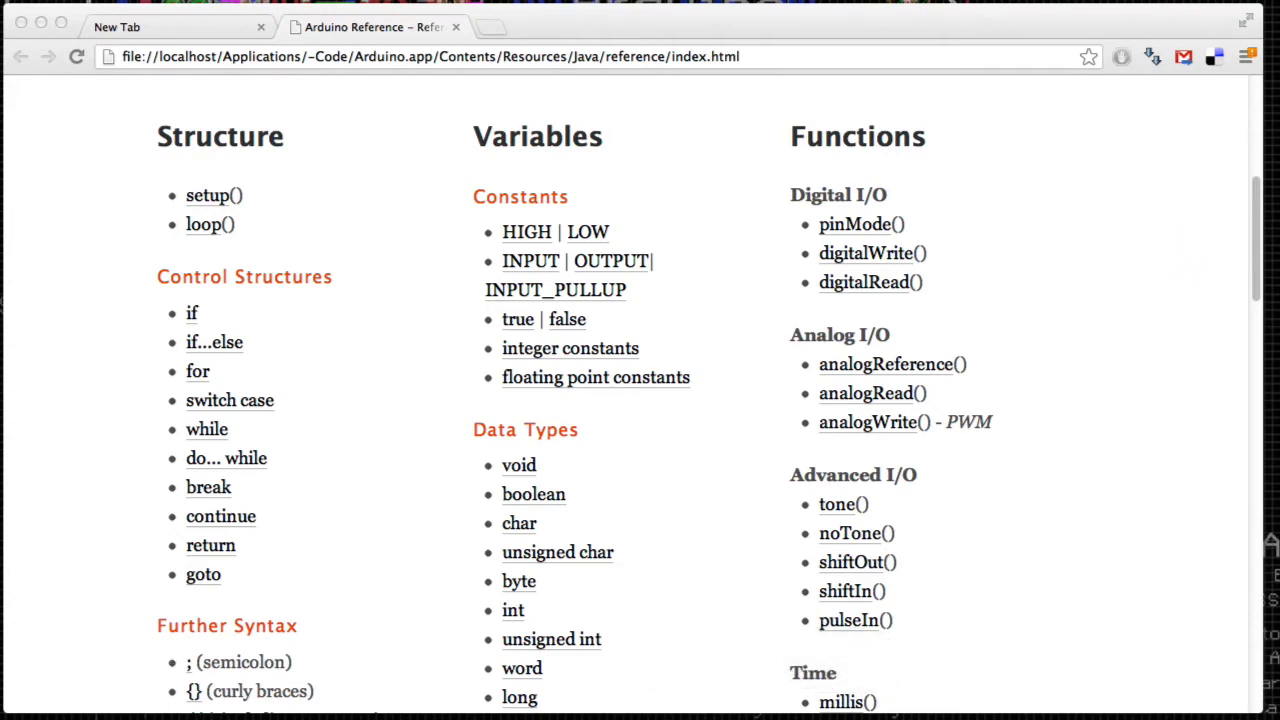
Step: Scroll down and open the delay() reference page under Time
scroll("down", 3)
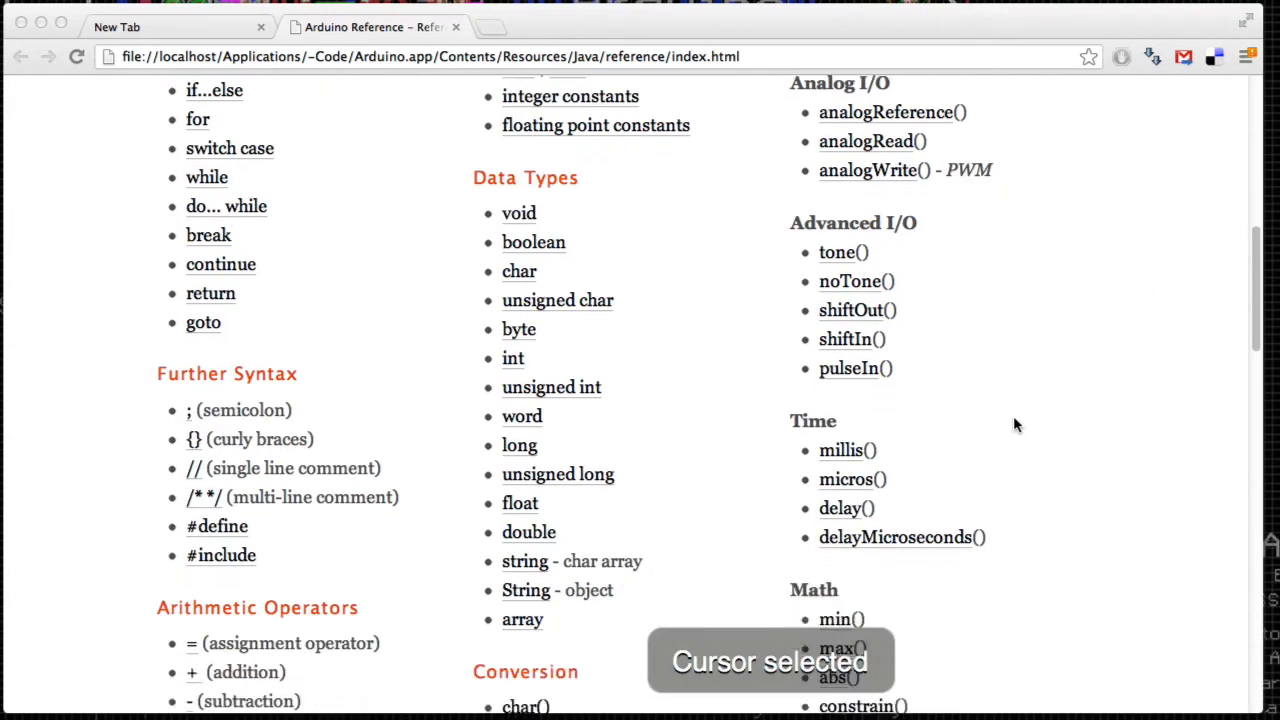
mouse_move(908, 505)
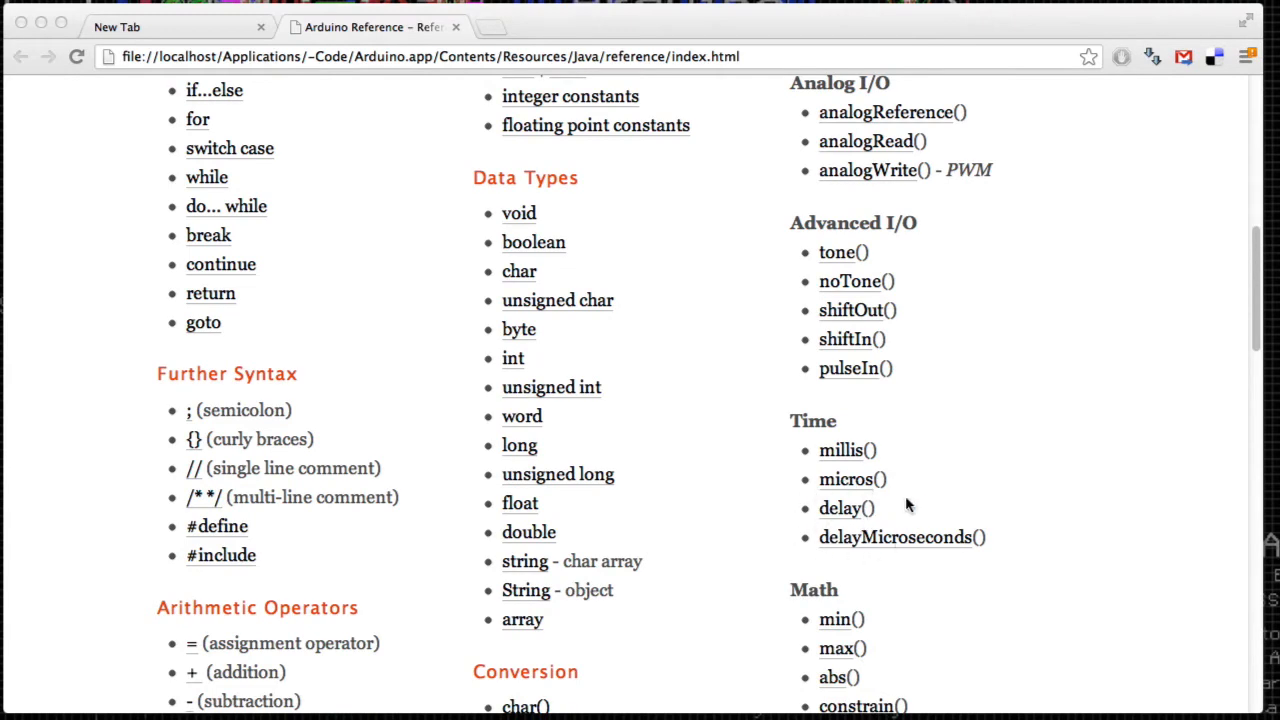
scroll("down", 3)
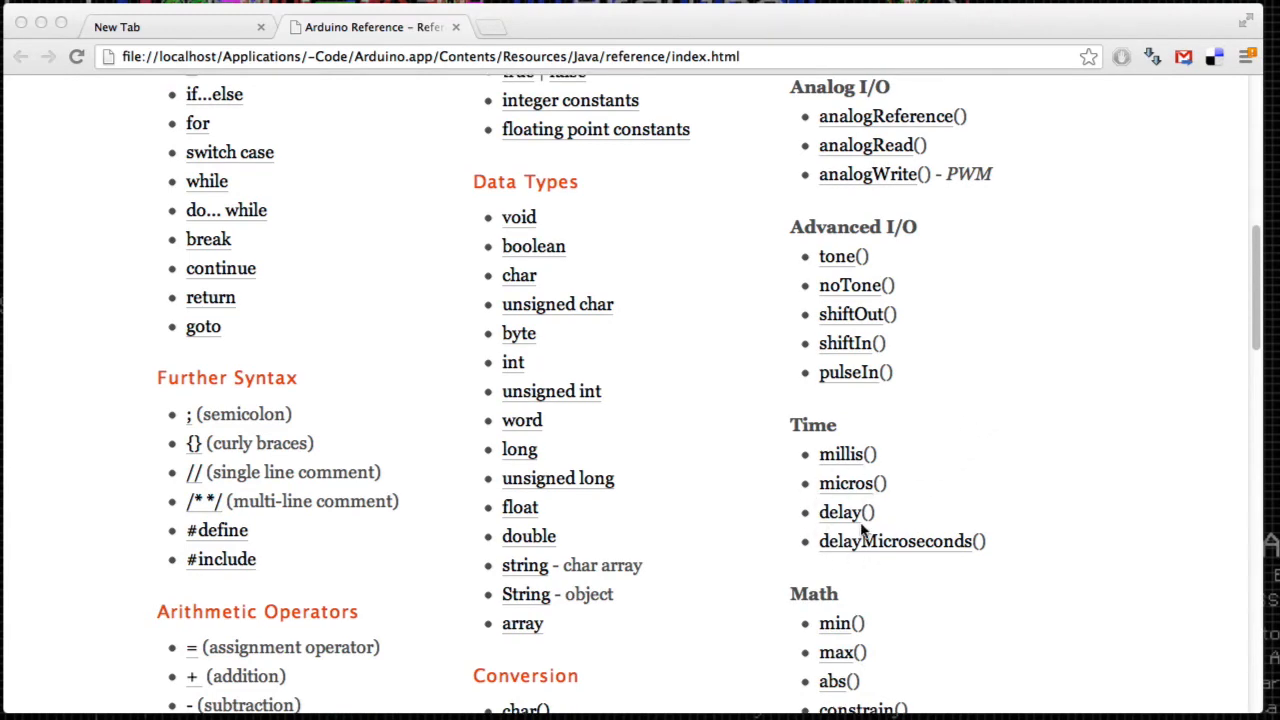
left_click(841, 511)
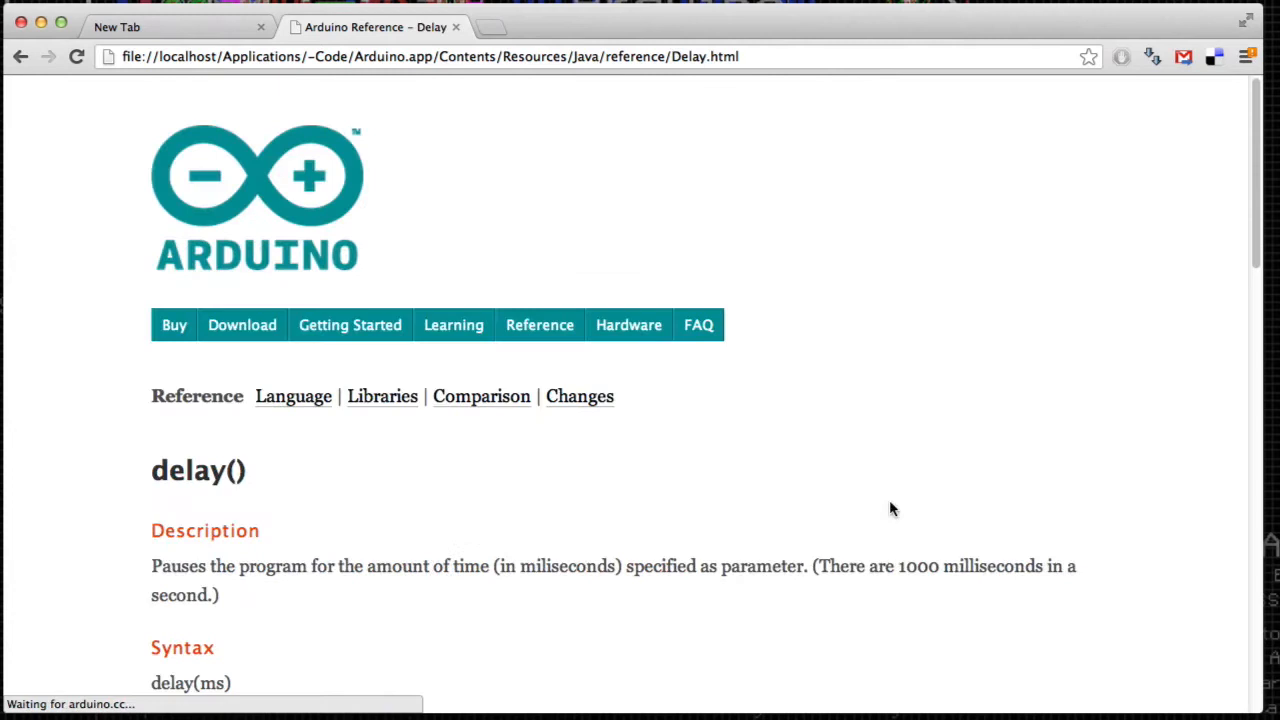
Step: Underline 'amount of time (in miliseconds)' and 'parameter' in the delay() description
scroll("down", 3)
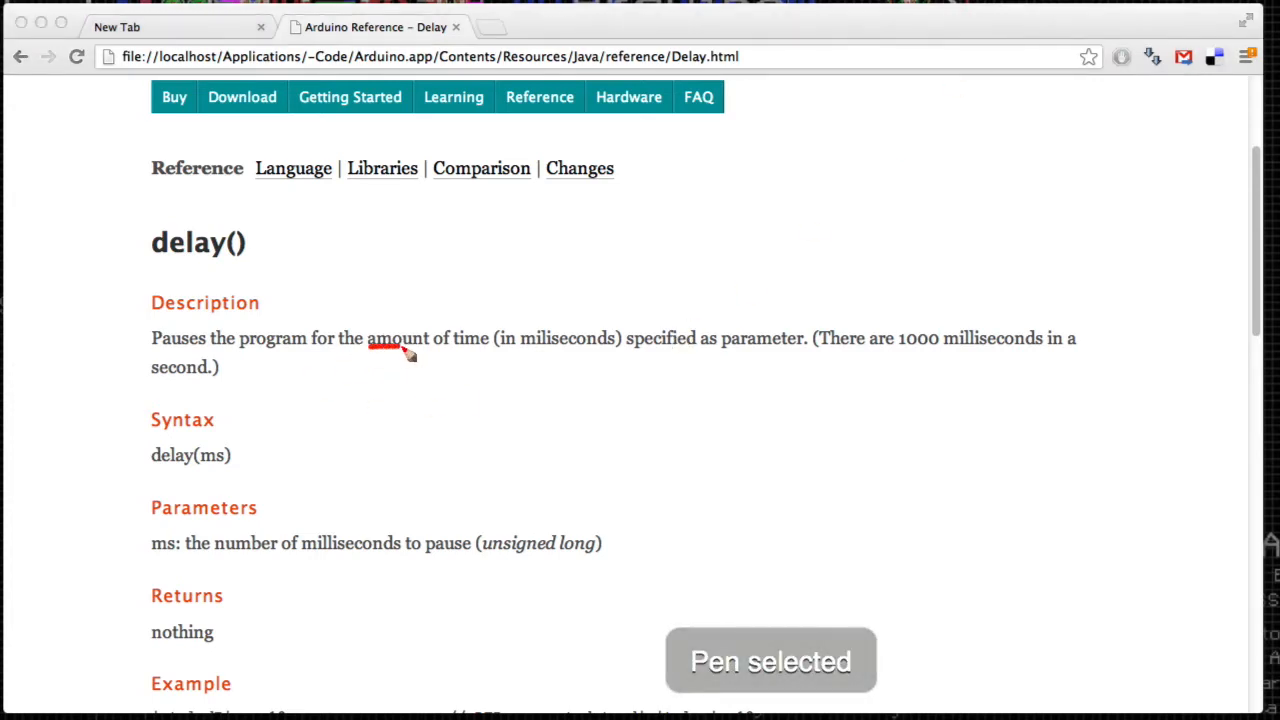
left_click_drag(405, 352, 760, 350)
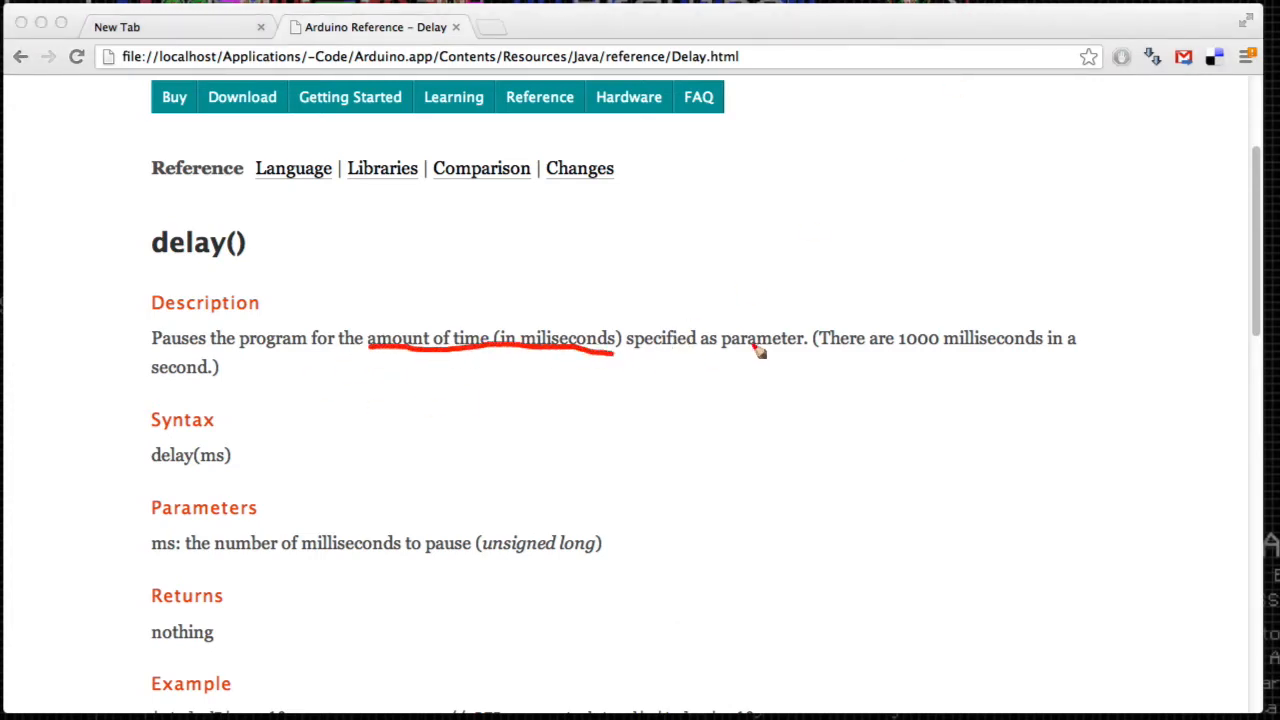
left_click_drag(725, 352, 820, 352)
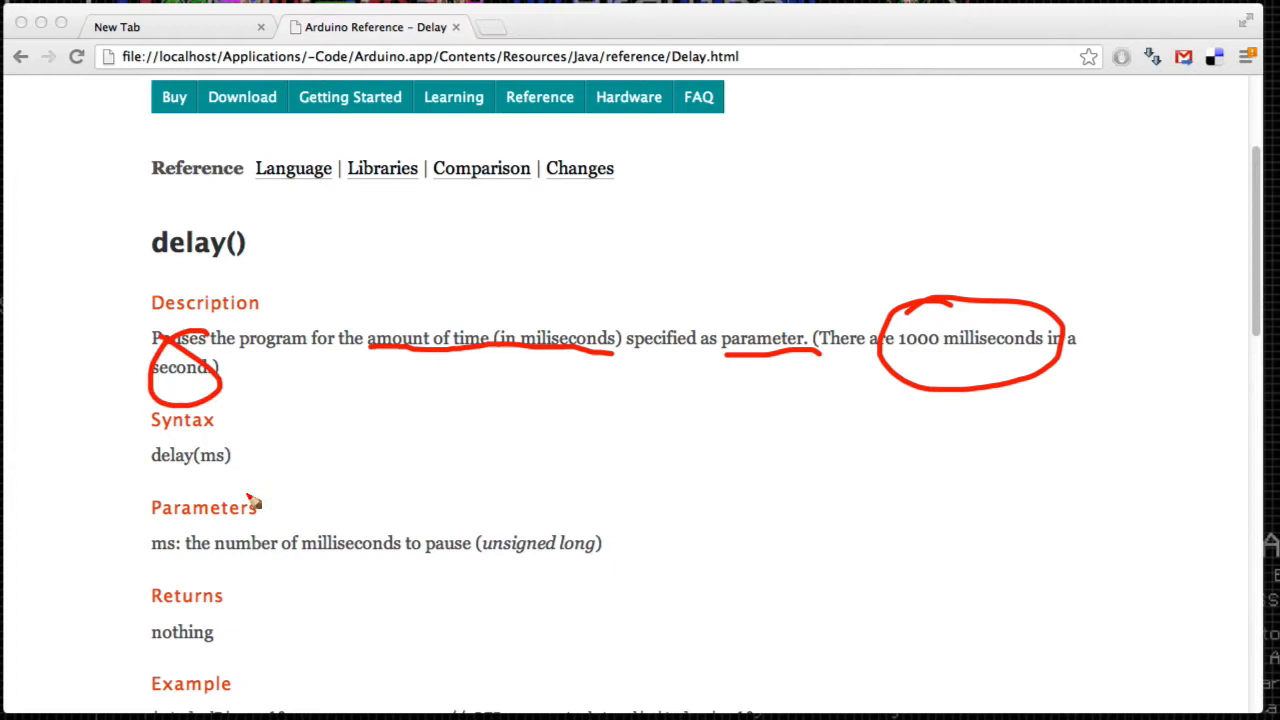
left_click_drag(240, 460, 358, 457)
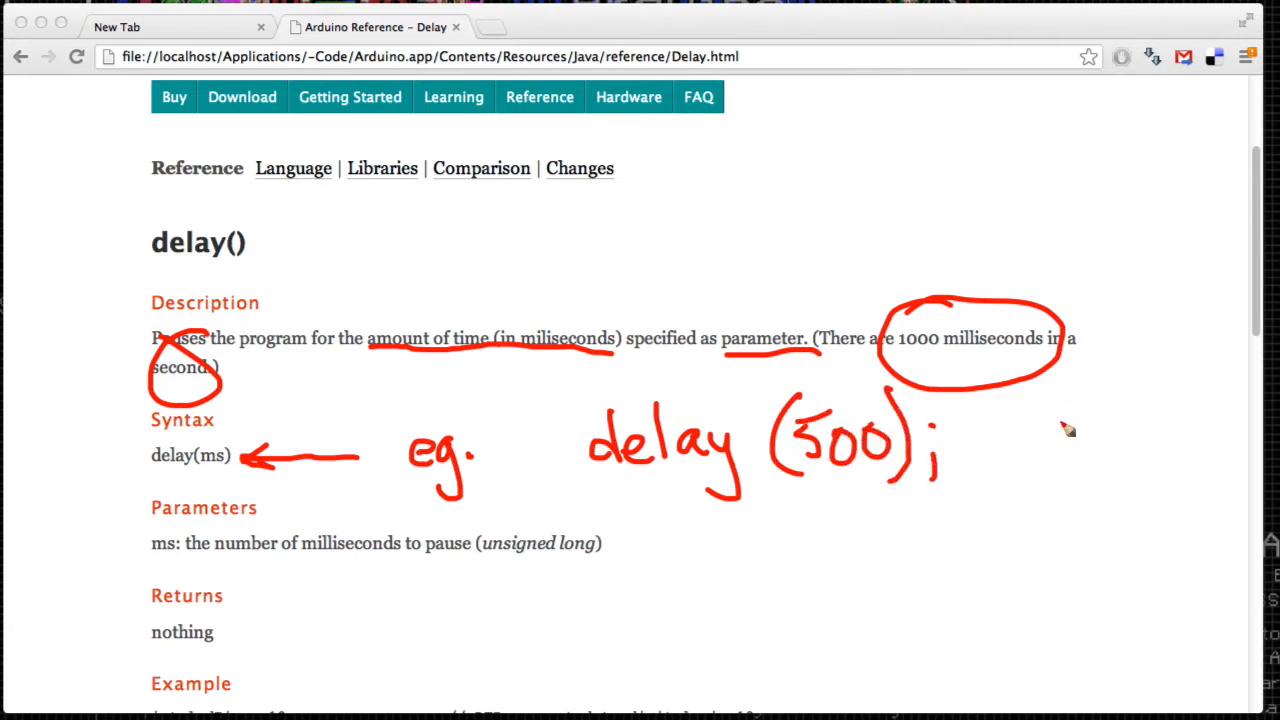
mouse_move(575, 605)
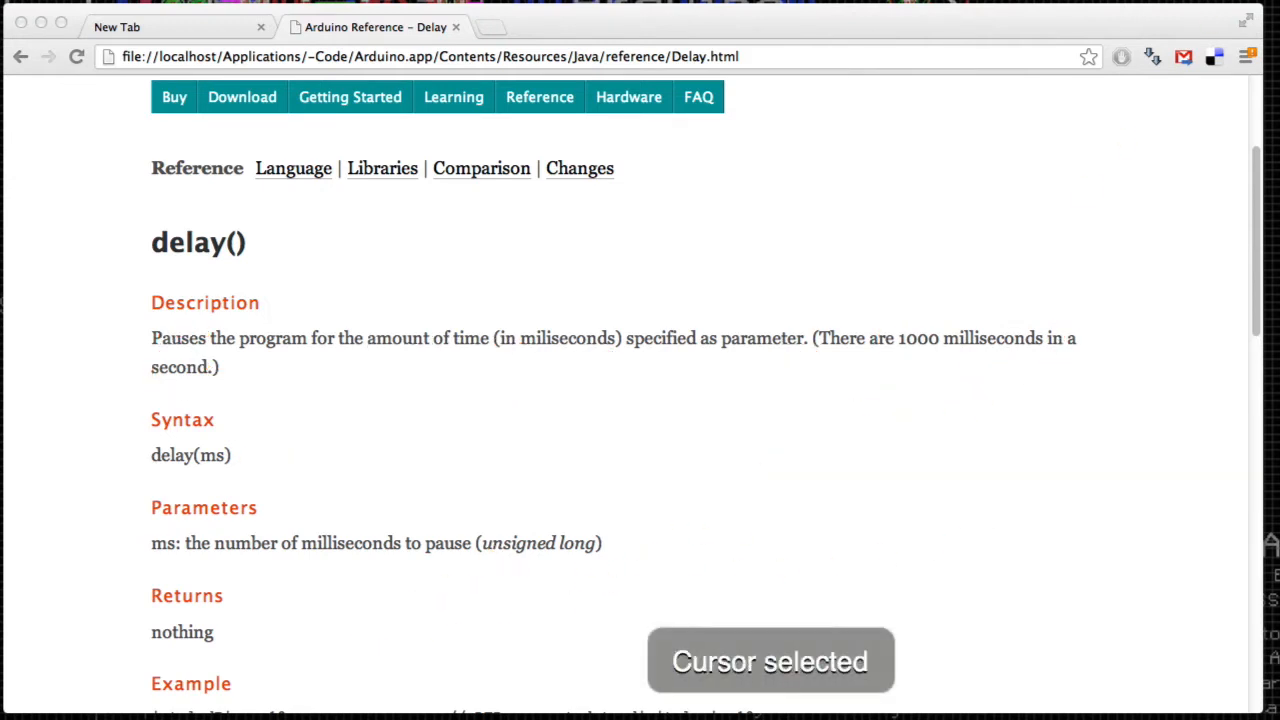
Step: Scroll to the delay() Example code and highlight its setup() line
scroll("down", 3)
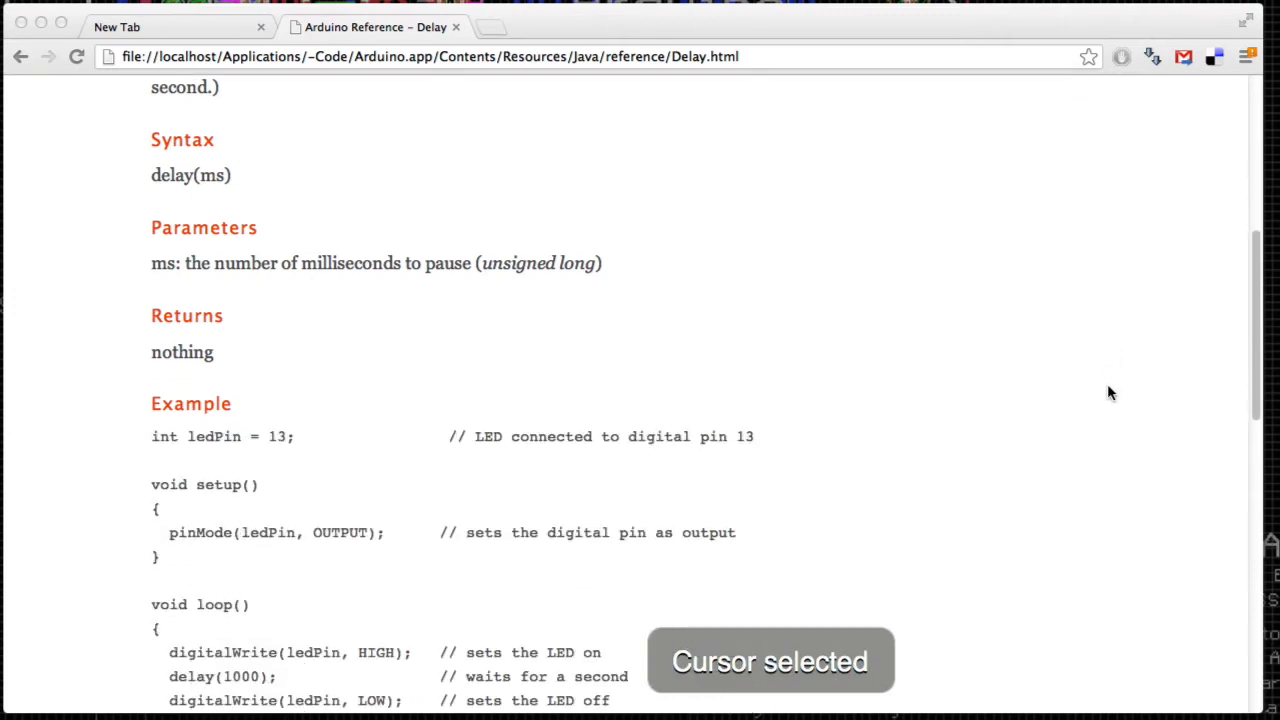
scroll("down", 3)
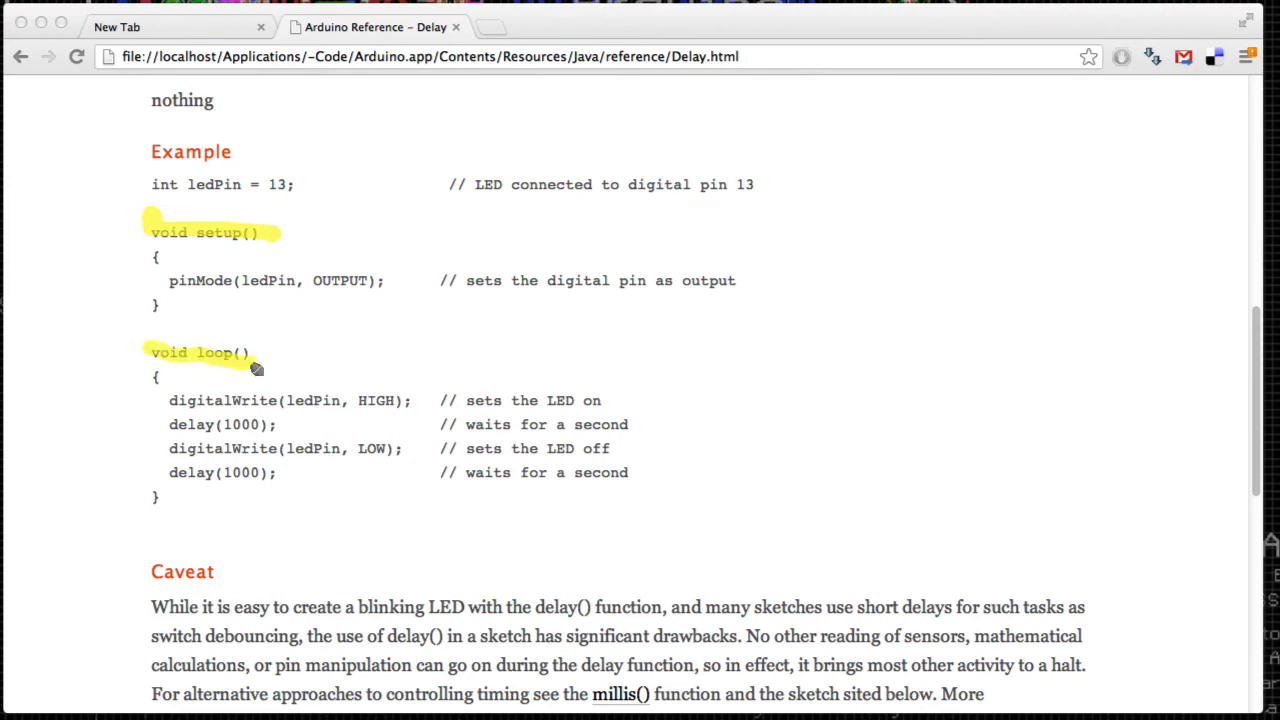
mouse_move(243, 337)
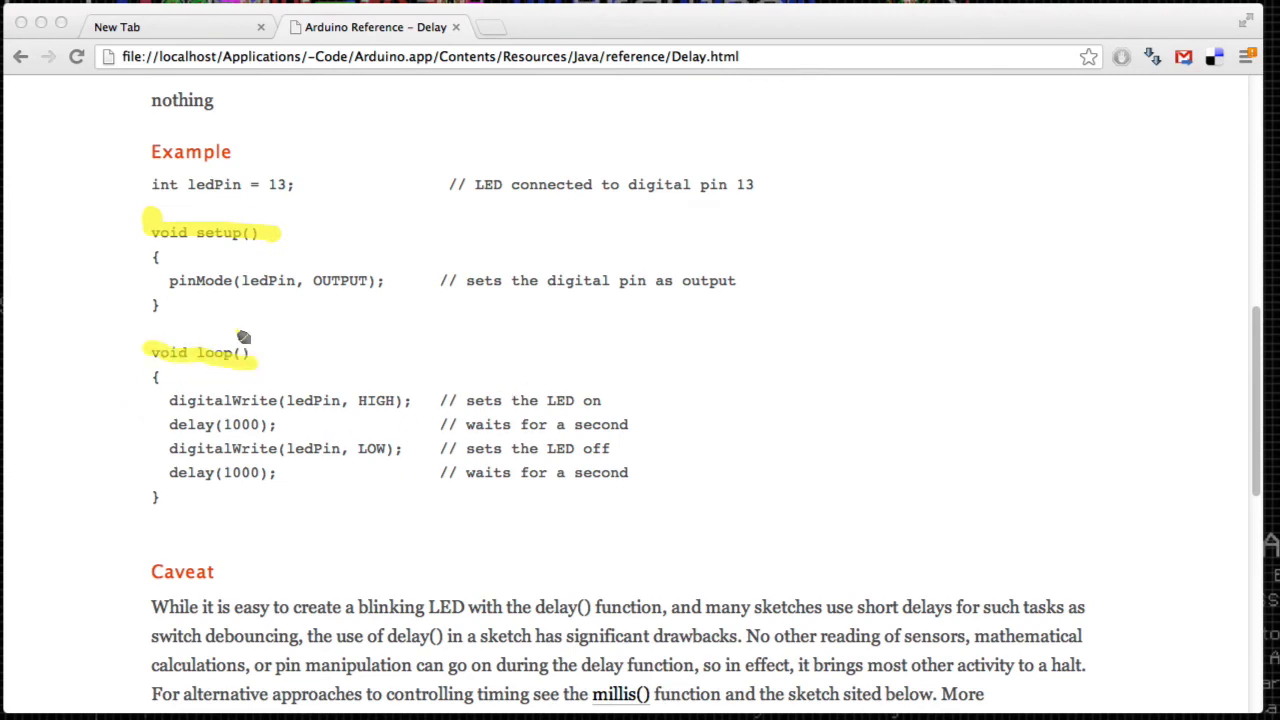
double_click(200, 281)
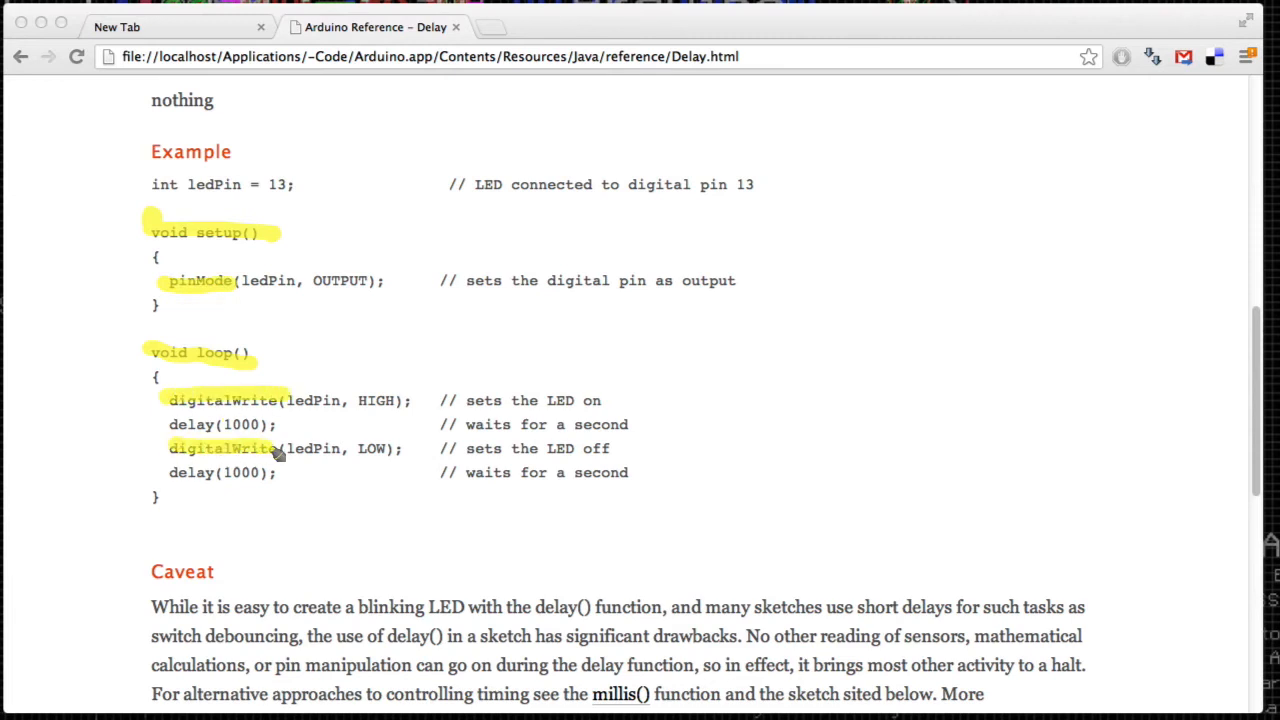
mouse_move(180, 424)
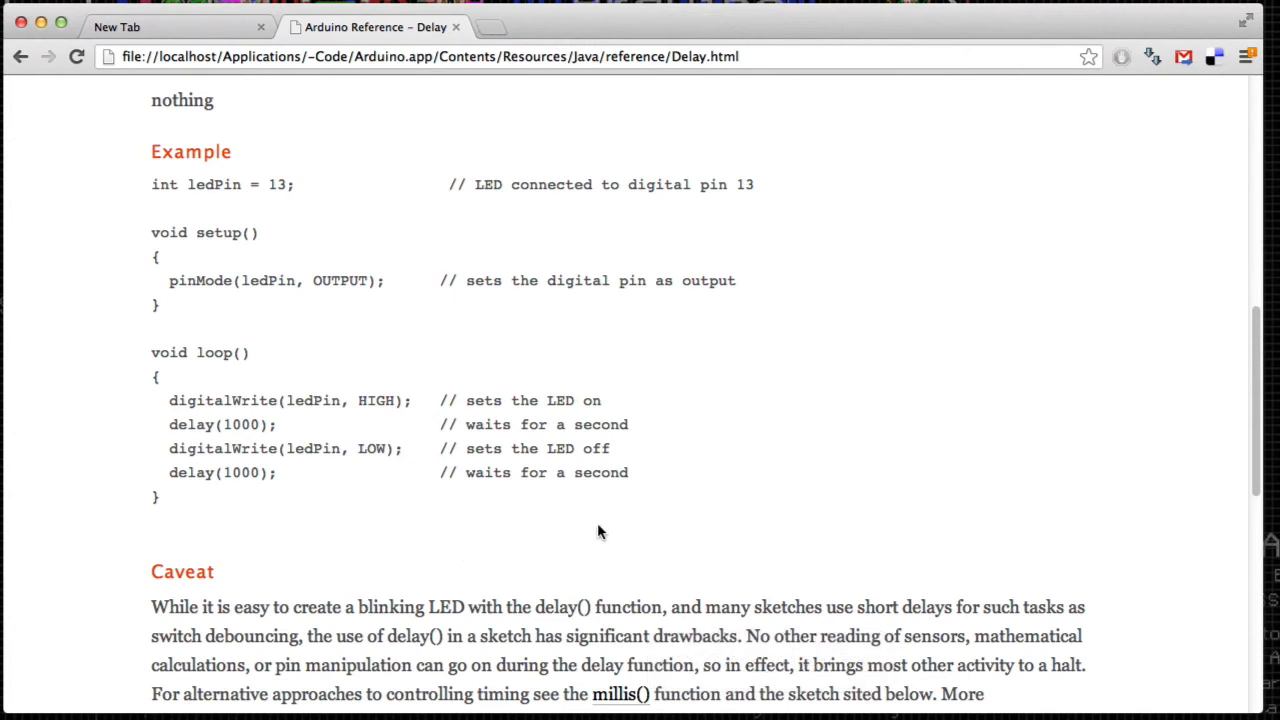
Step: Underline and circle the Caveat drawbacks sentences, add an arrow, and underline 'activity to a halt'
scroll("down", 3)
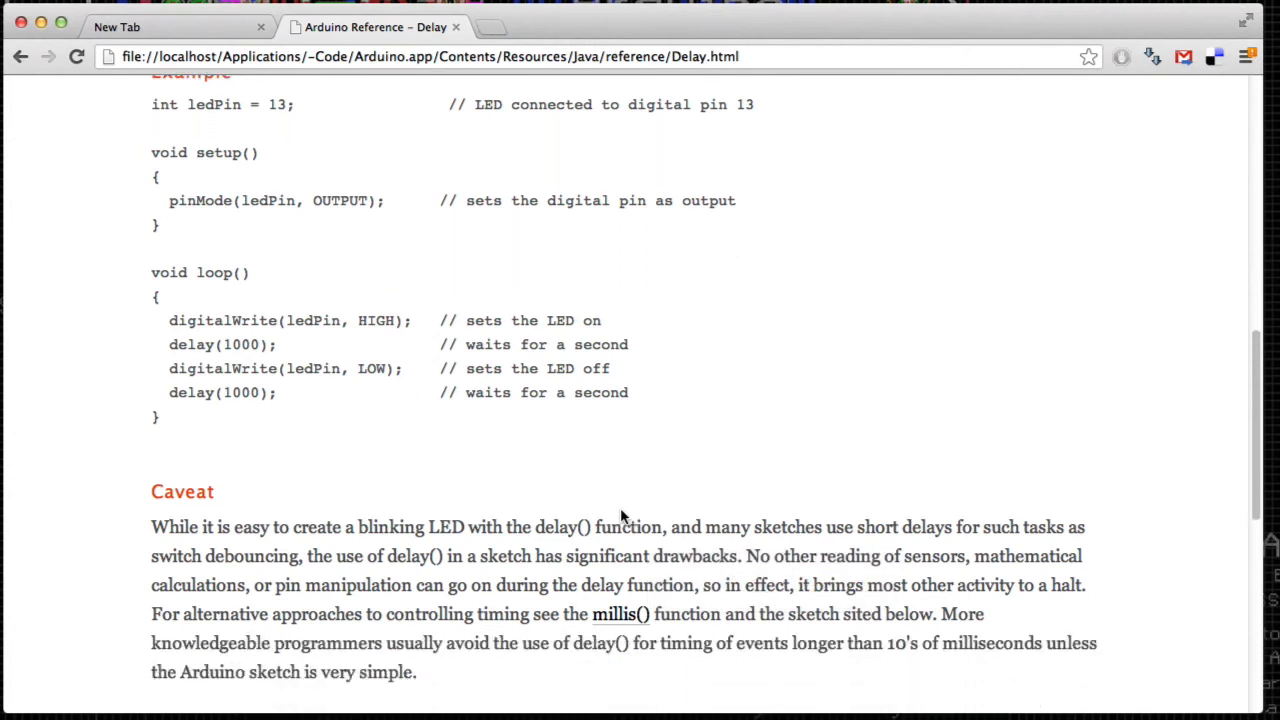
scroll("down", 3)
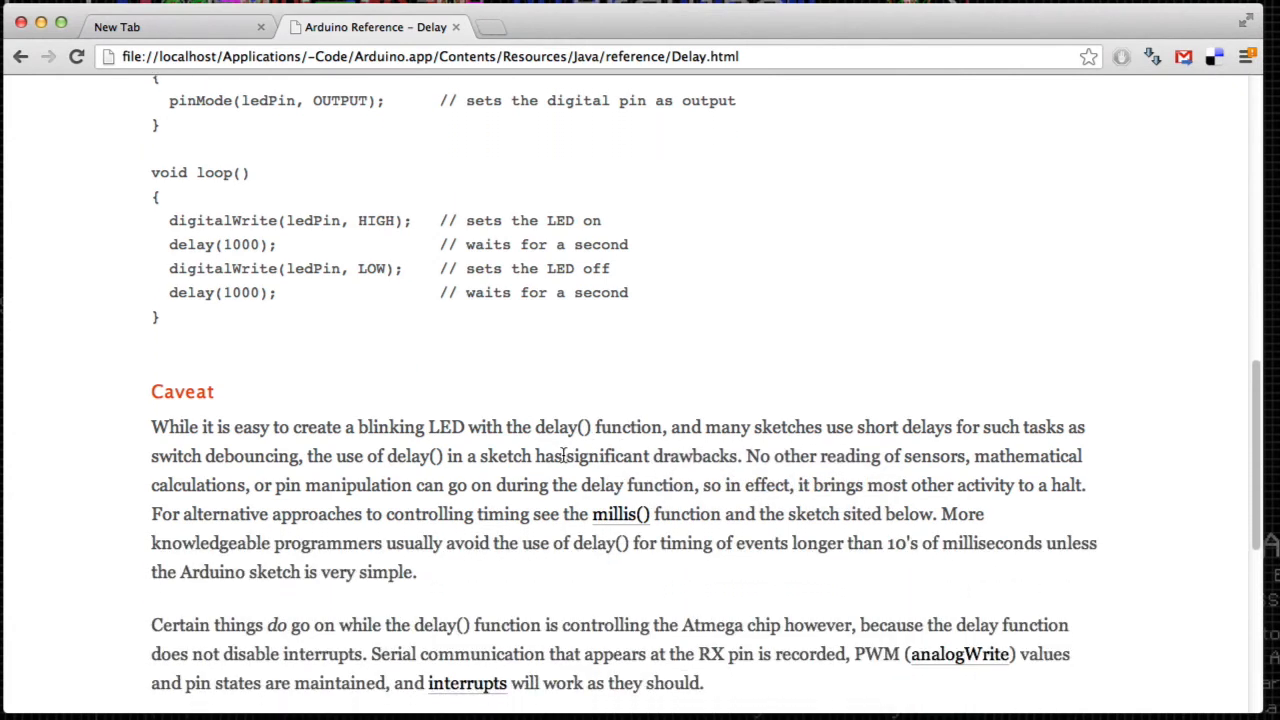
left_click_drag(566, 456, 737, 456)
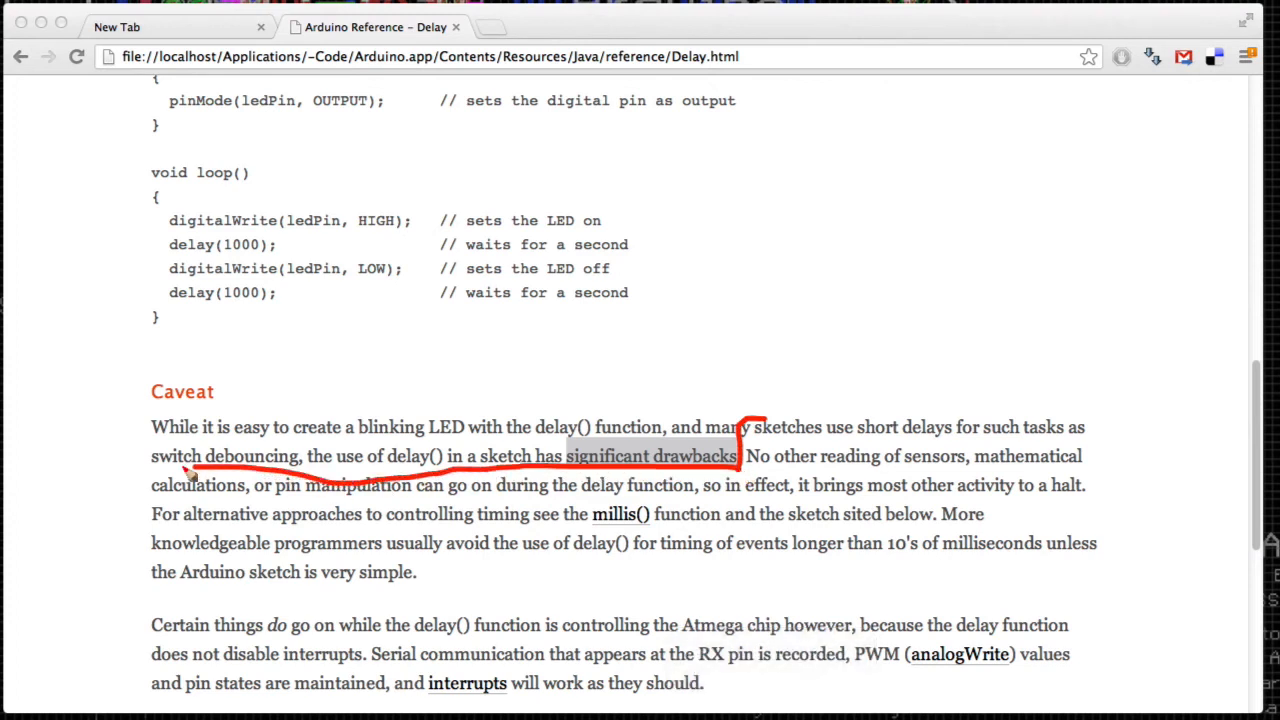
left_click_drag(150, 490, 540, 505)
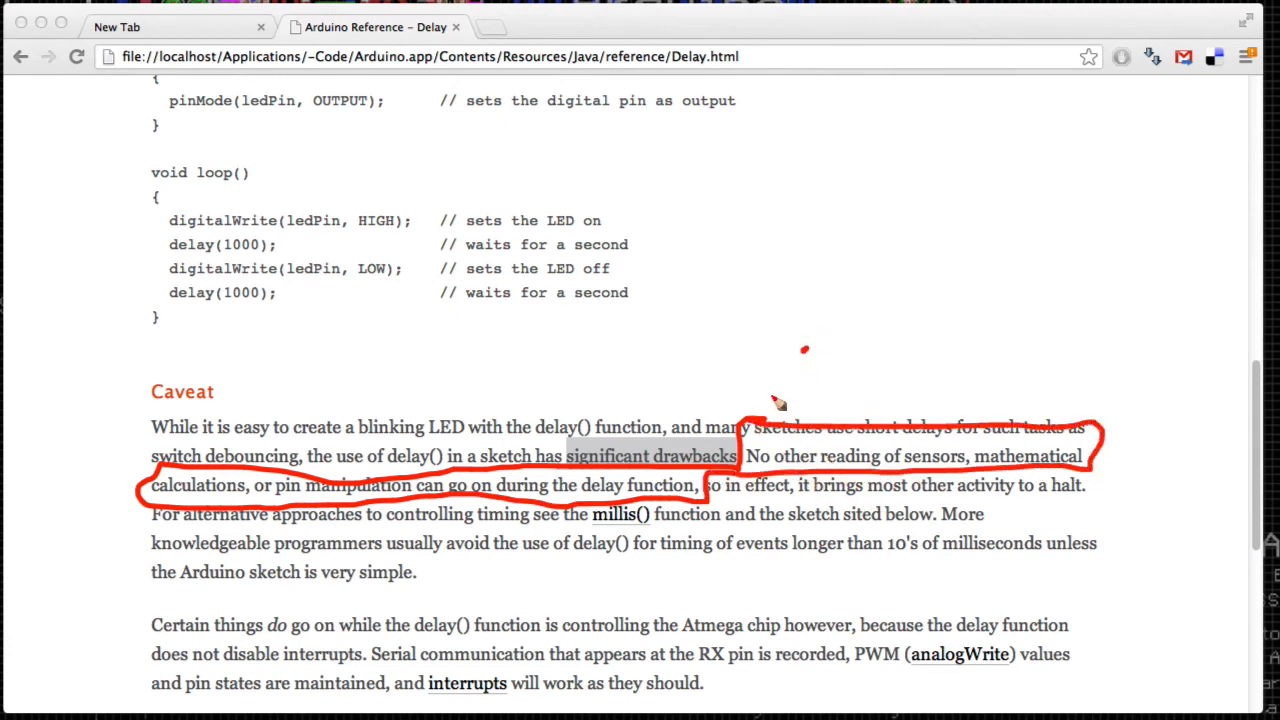
left_click_drag(805, 350, 755, 430)
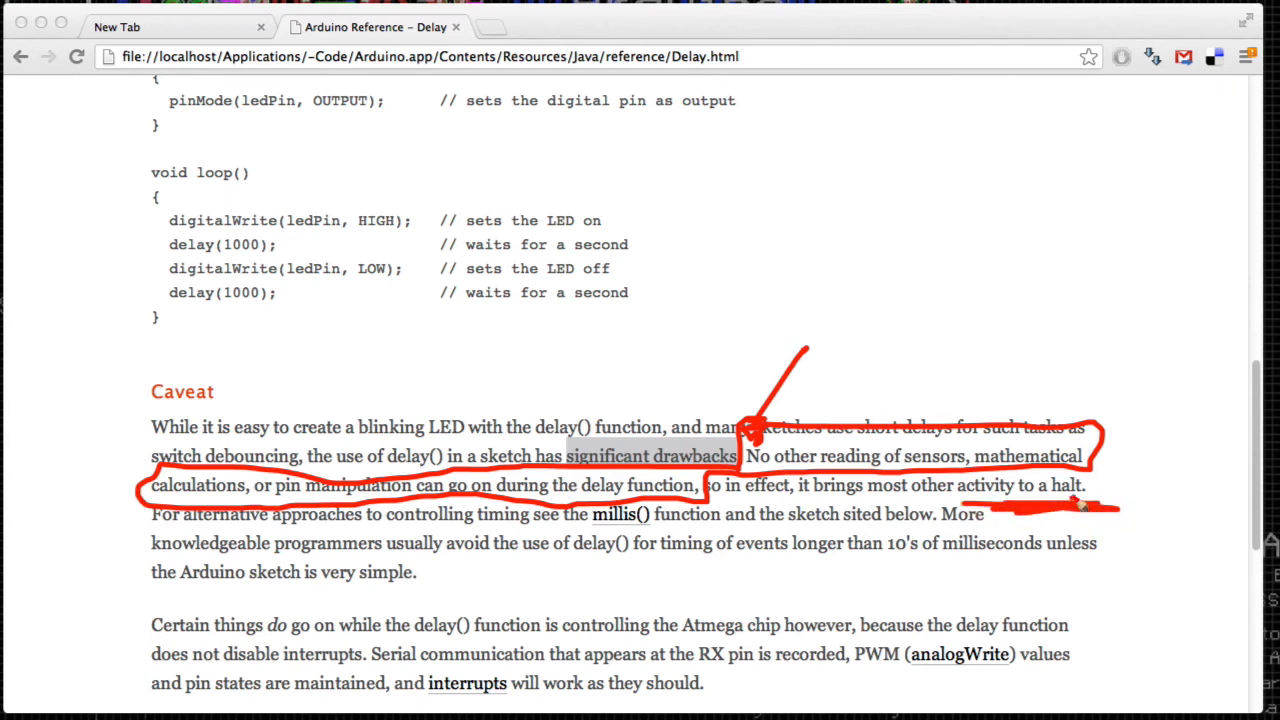
left_click_drag(1070, 510, 1070, 585)
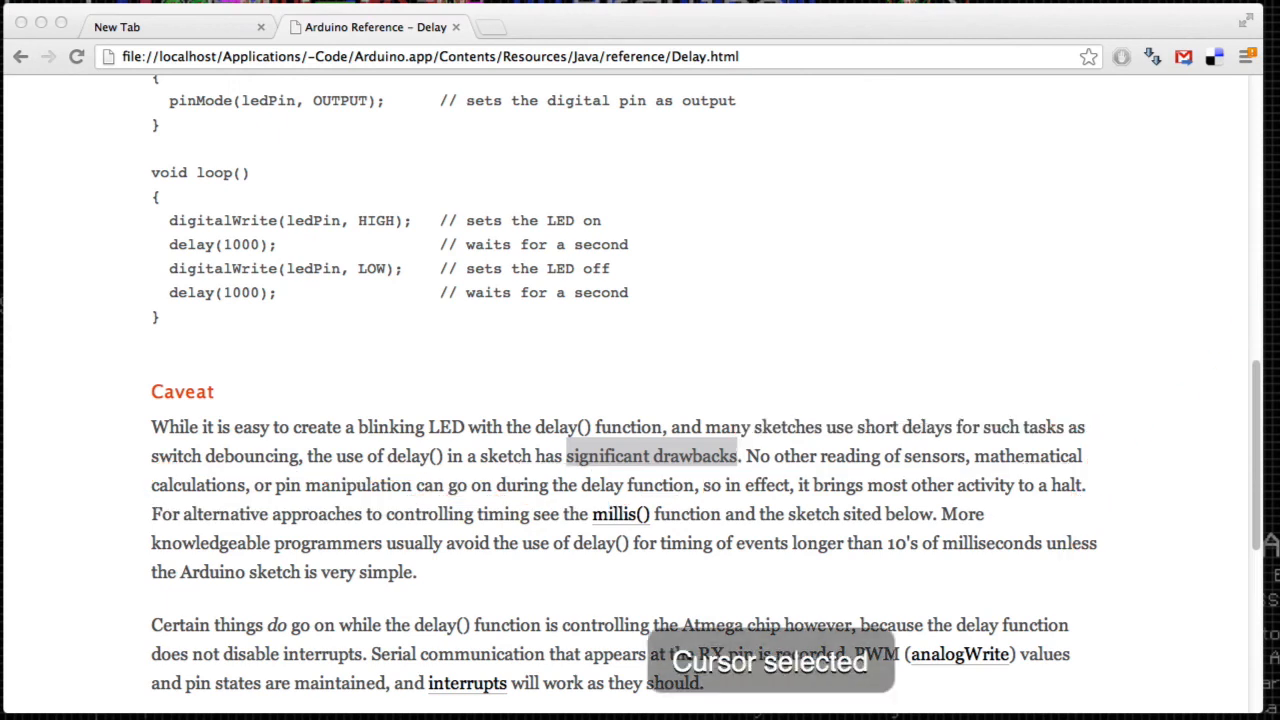
Step: Scroll down to See also and back up the delay() page
scroll("down", 3)
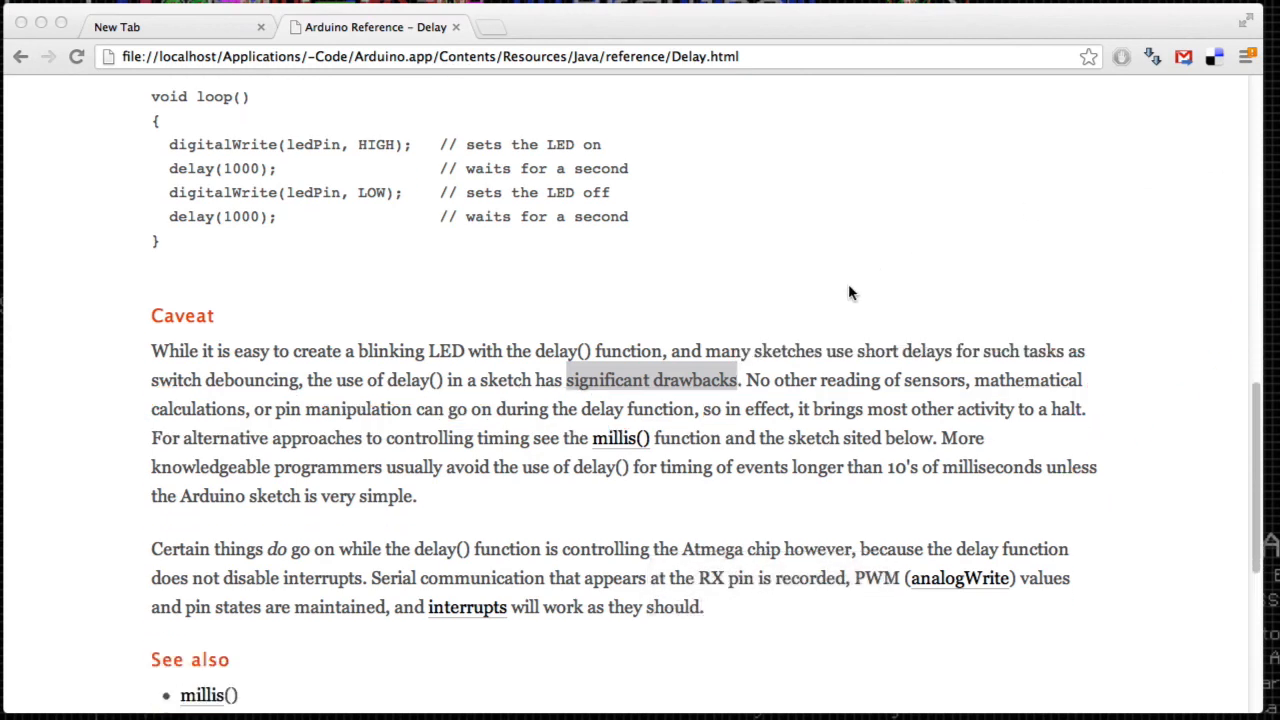
scroll("down", 3)
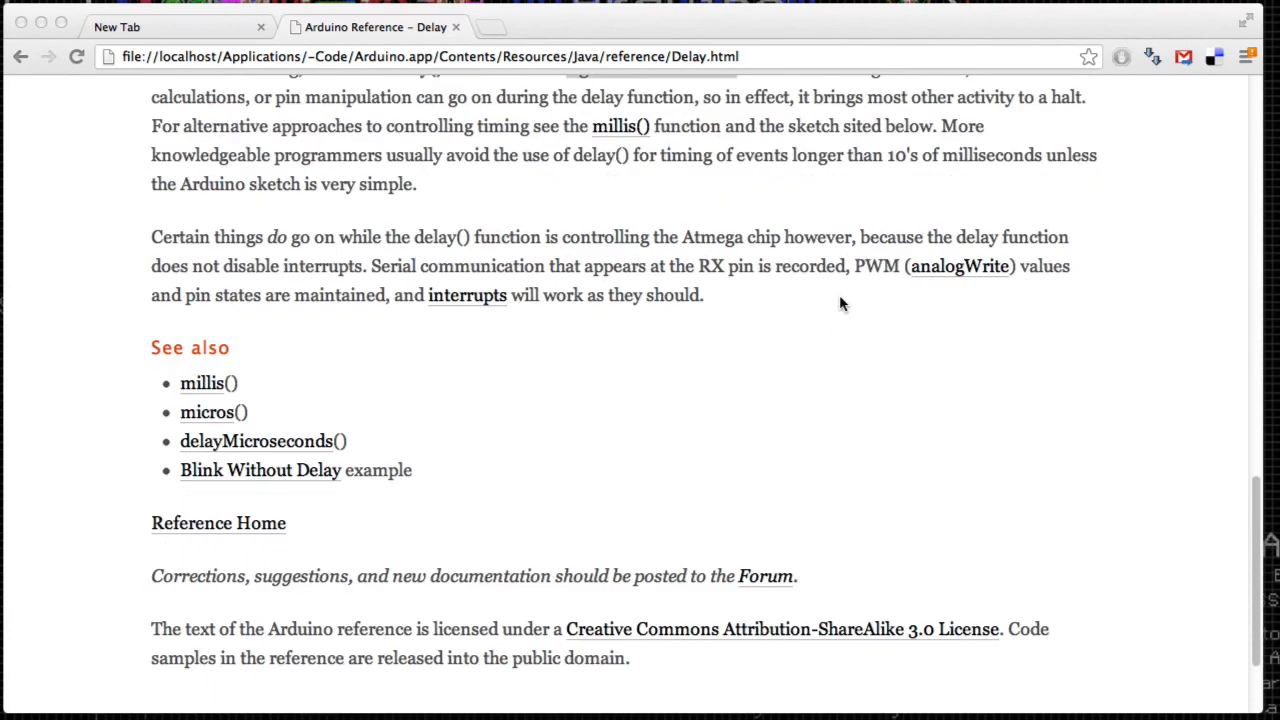
scroll("up", 3)
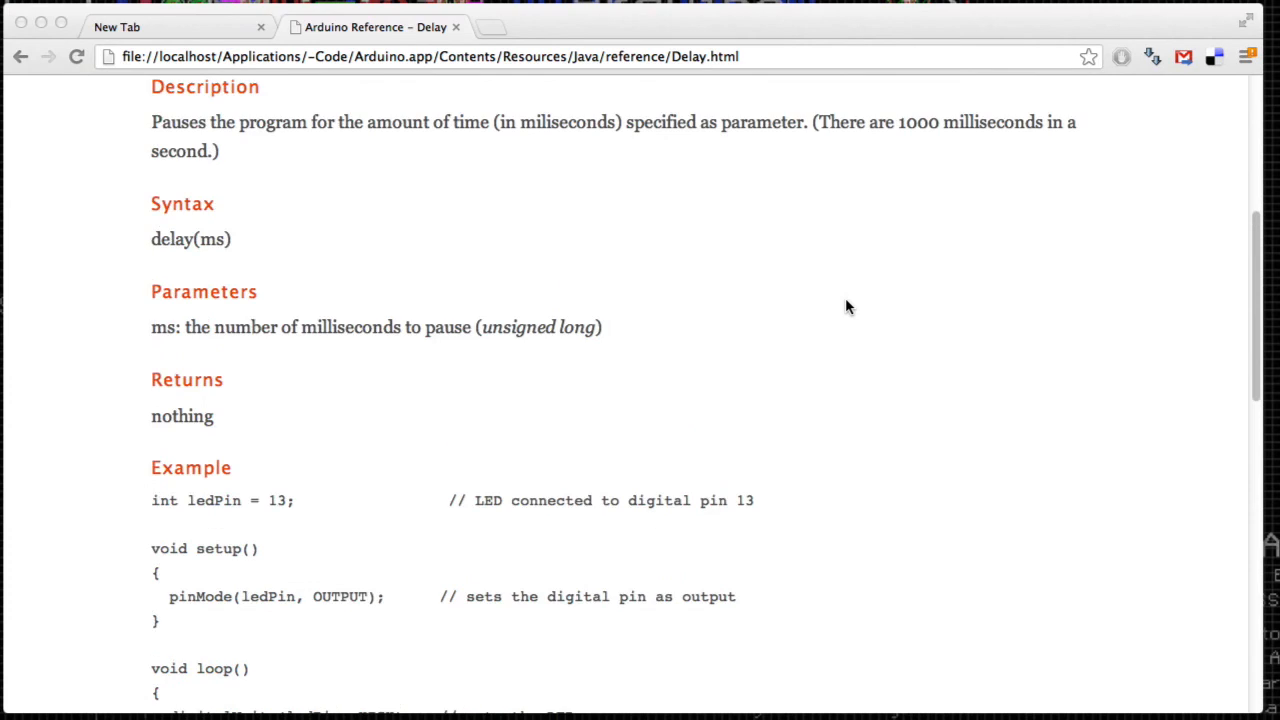